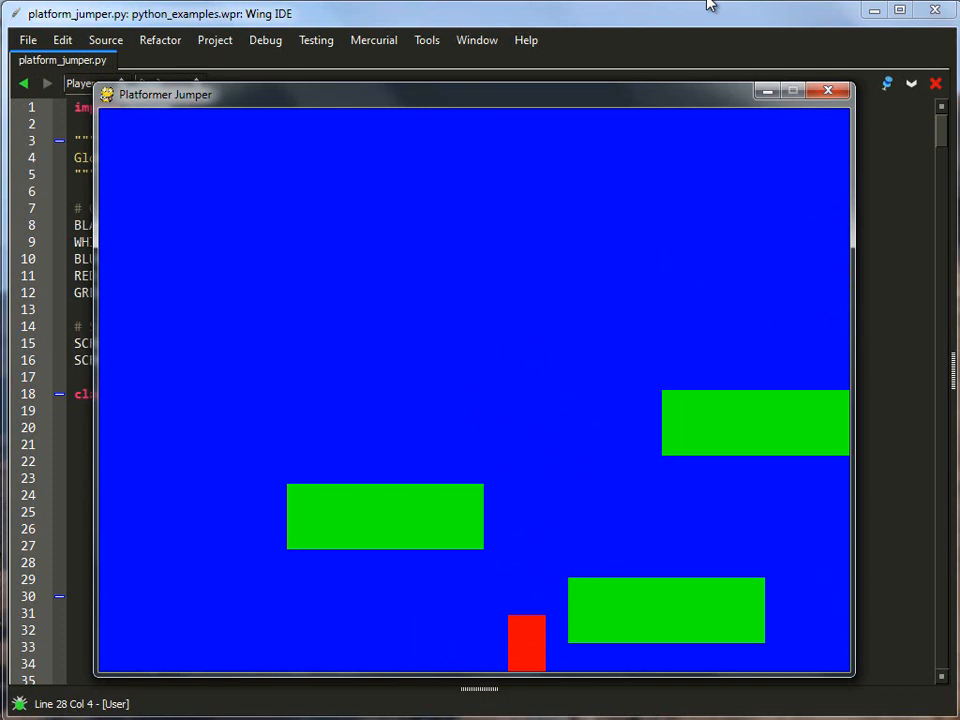
mouse_move(828, 92)
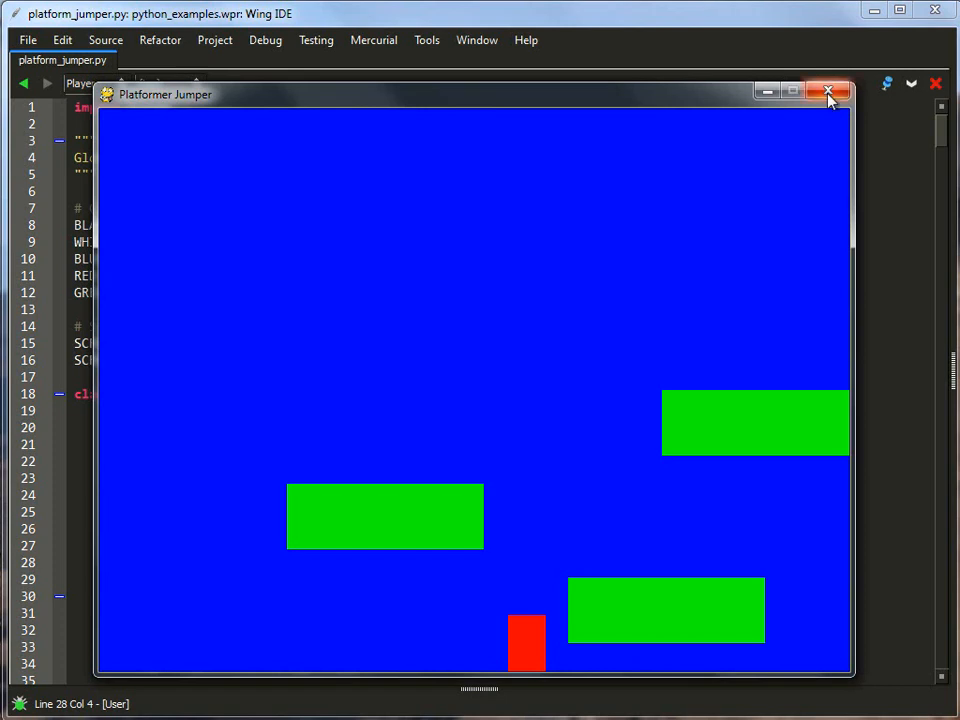
Close the running Platformer Jumper game window to return to platform_jumper.py
left_click(828, 92)
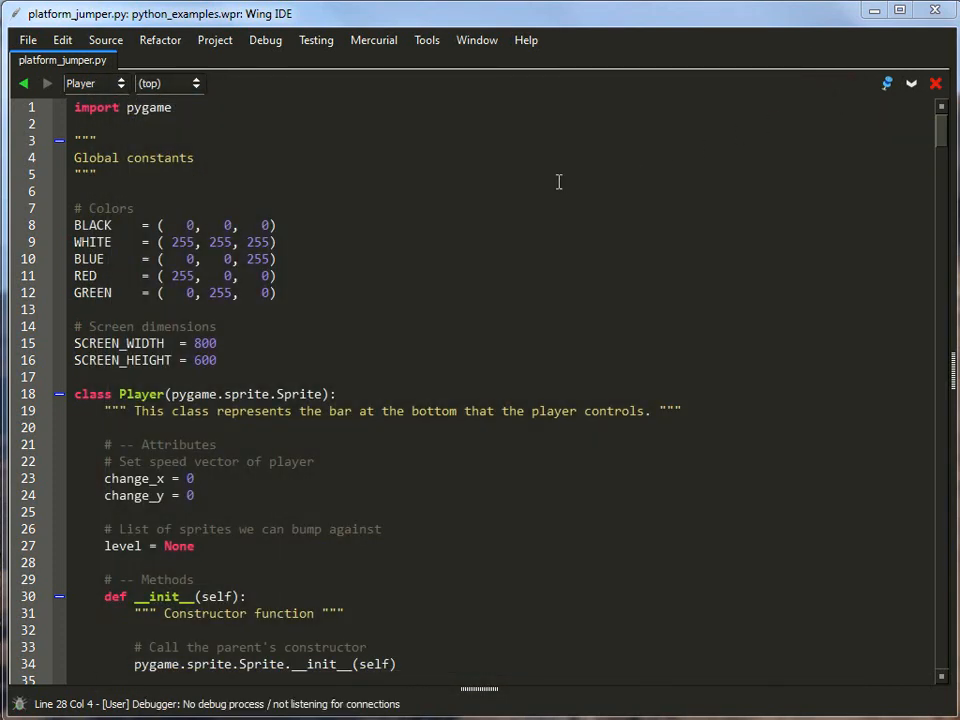
mouse_move(560, 182)
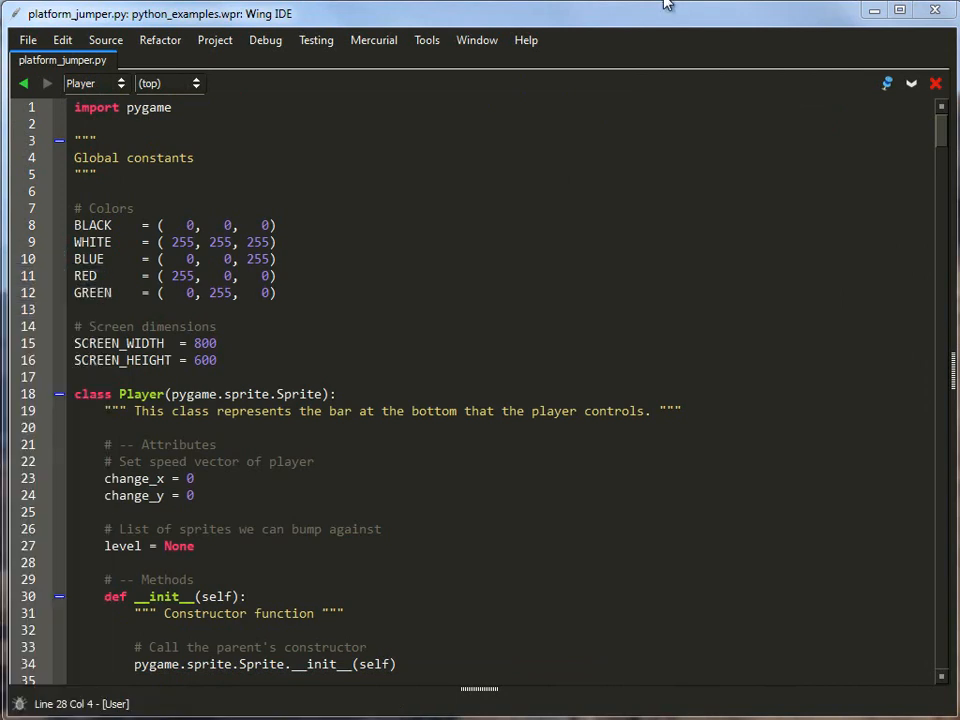
mouse_move(452, 116)
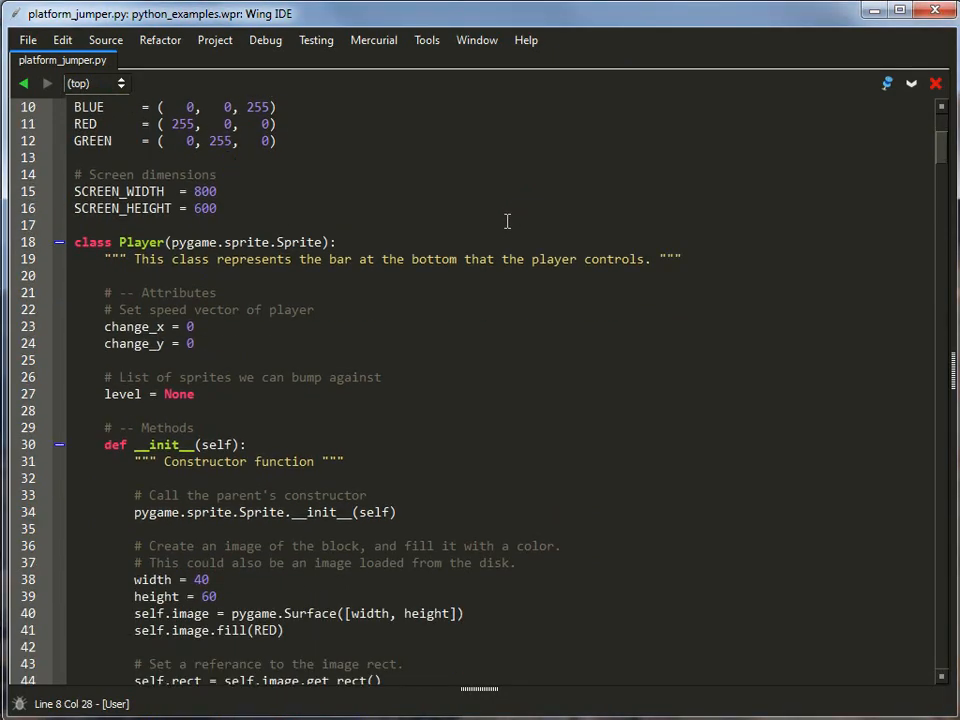
Outline the Player constructor body in red and scroll on to the update method
scroll("down", 3)
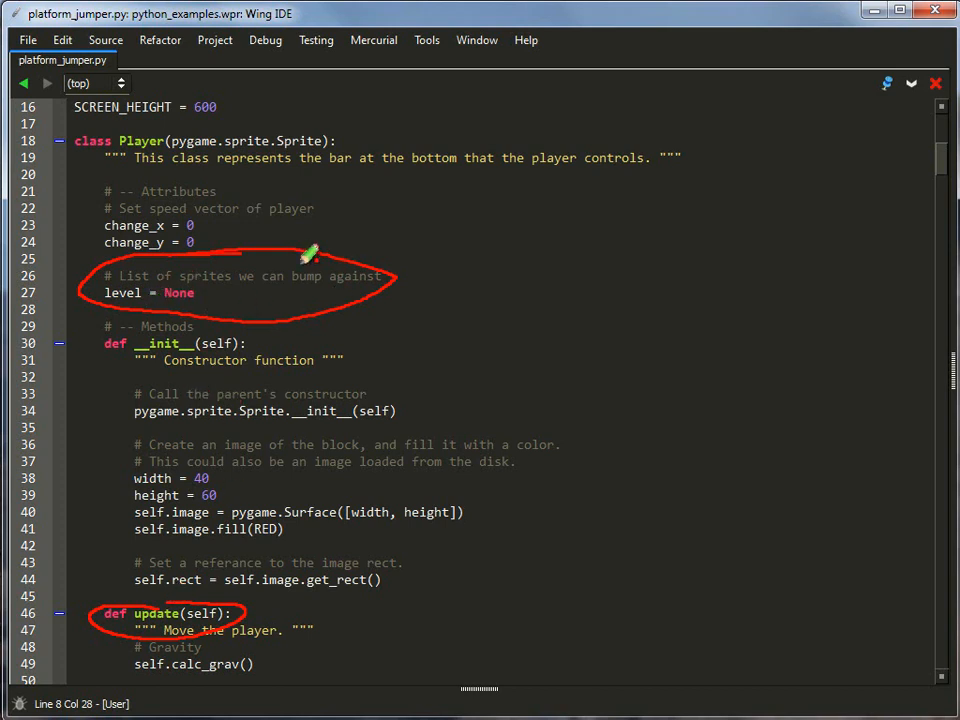
mouse_move(270, 300)
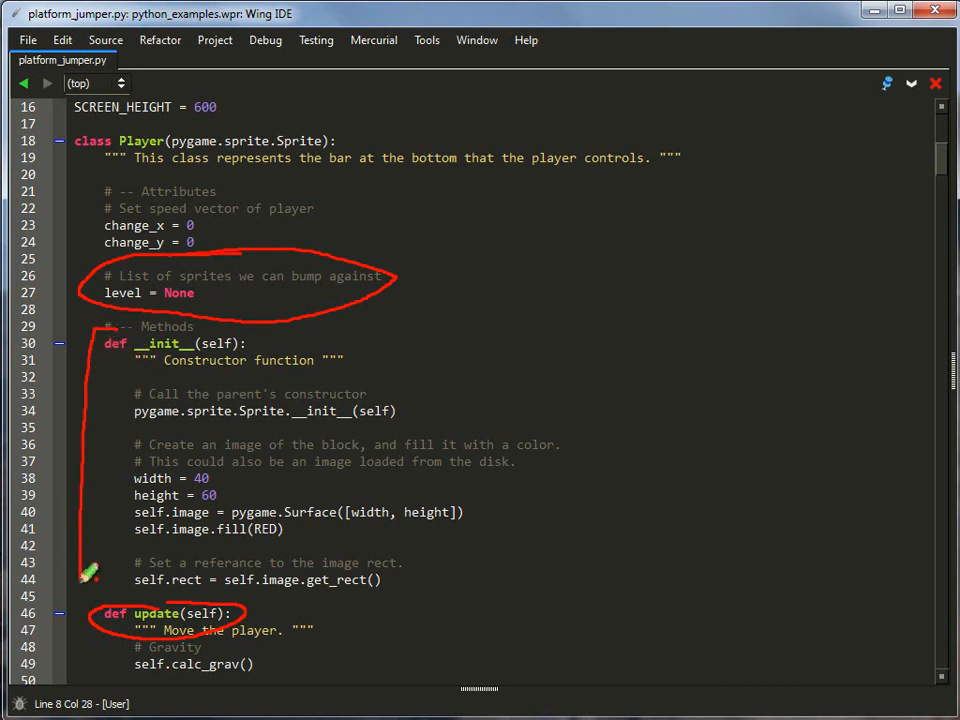
left_click_drag(90, 580, 522, 344)
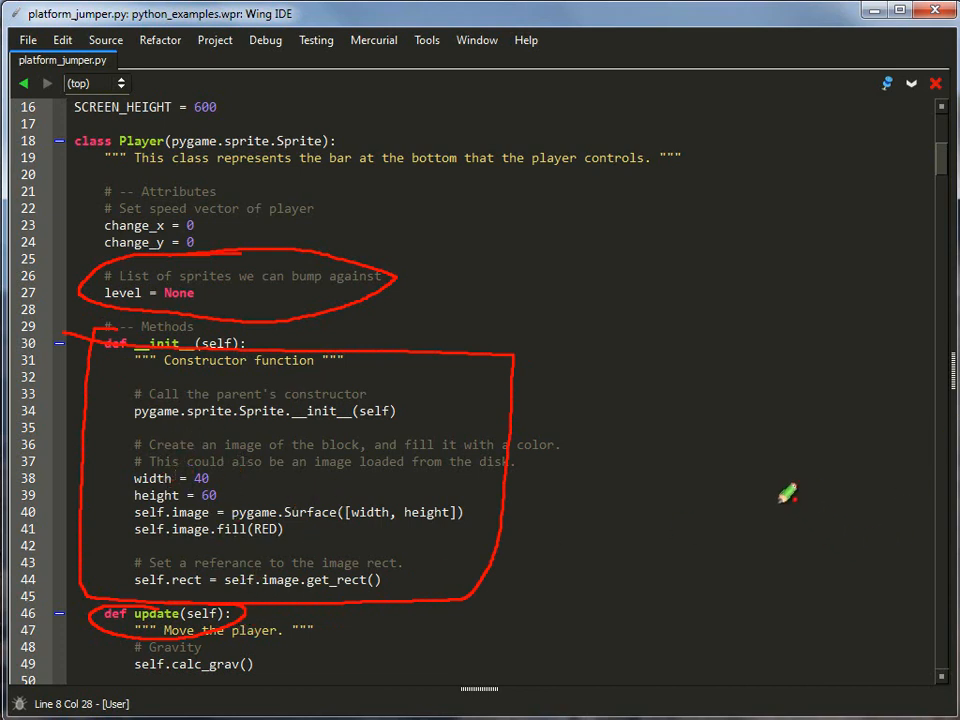
scroll("down", 3)
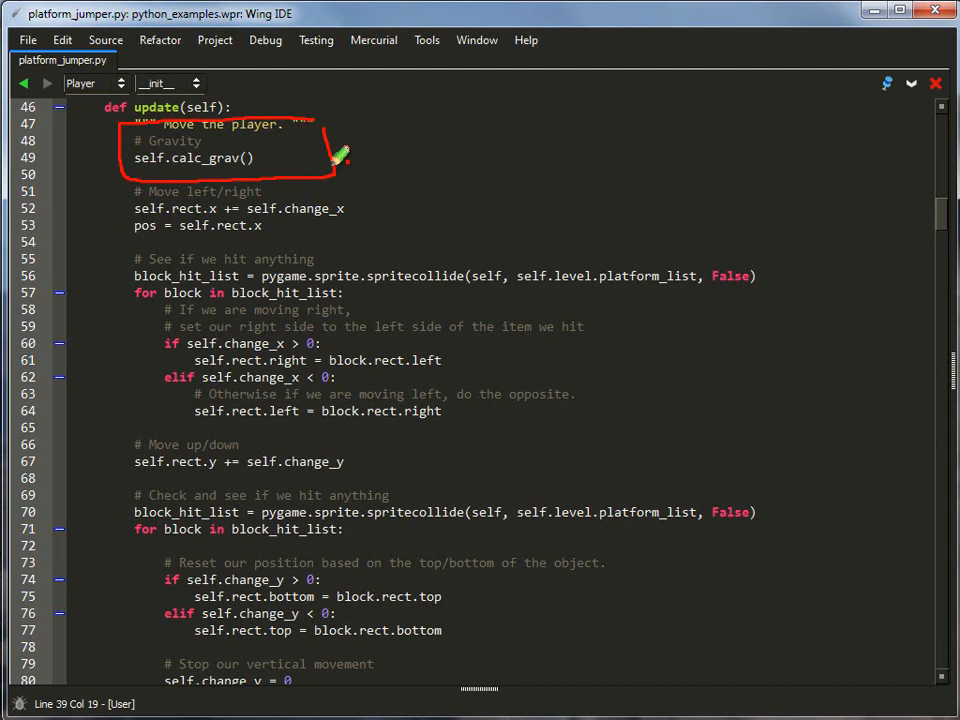
Scroll down to the calc_grav gravity method and collision code
scroll("down", 3)
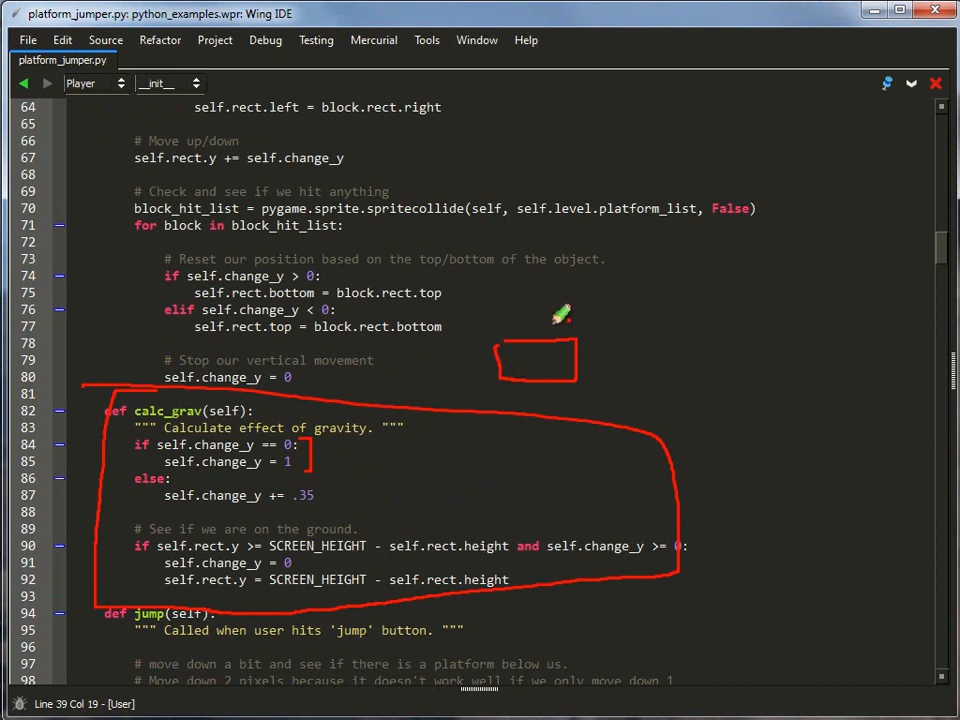
mouse_move(544, 320)
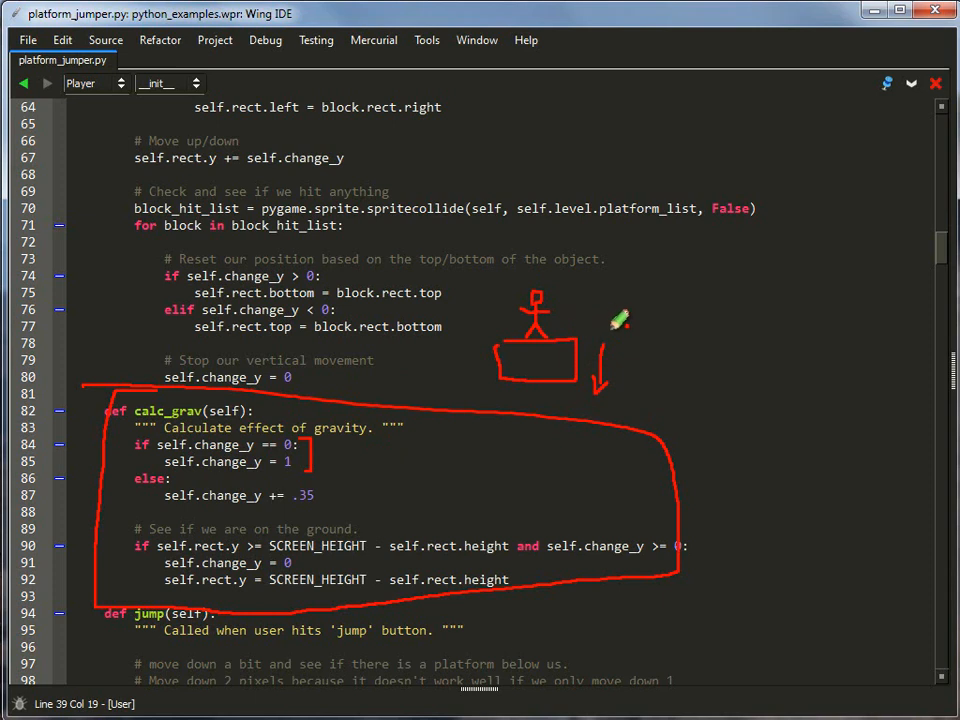
mouse_move(670, 332)
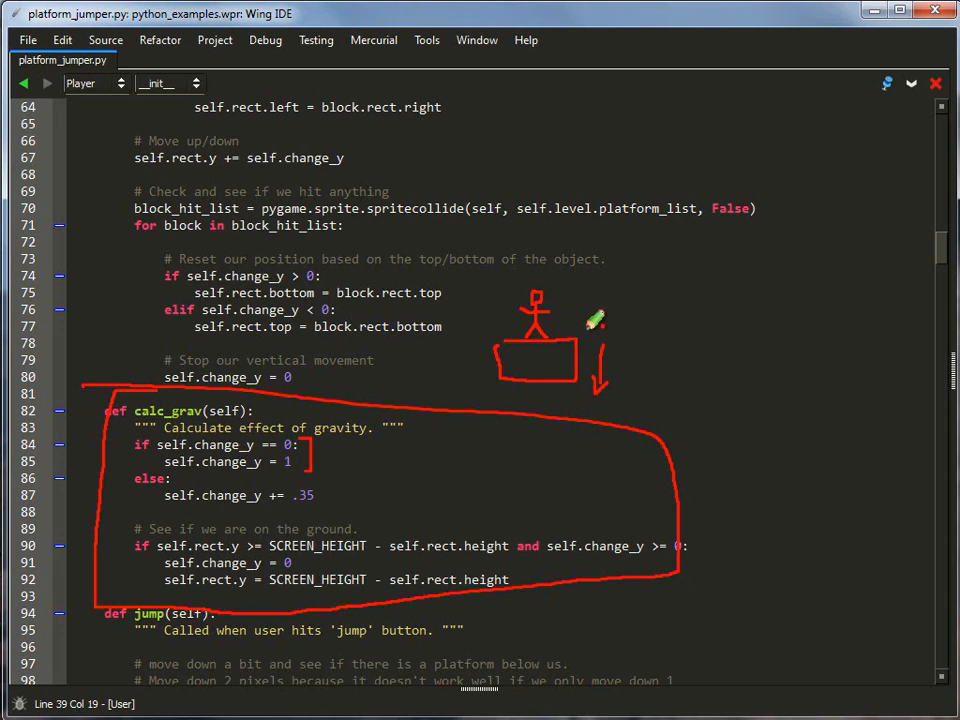
mouse_move(610, 396)
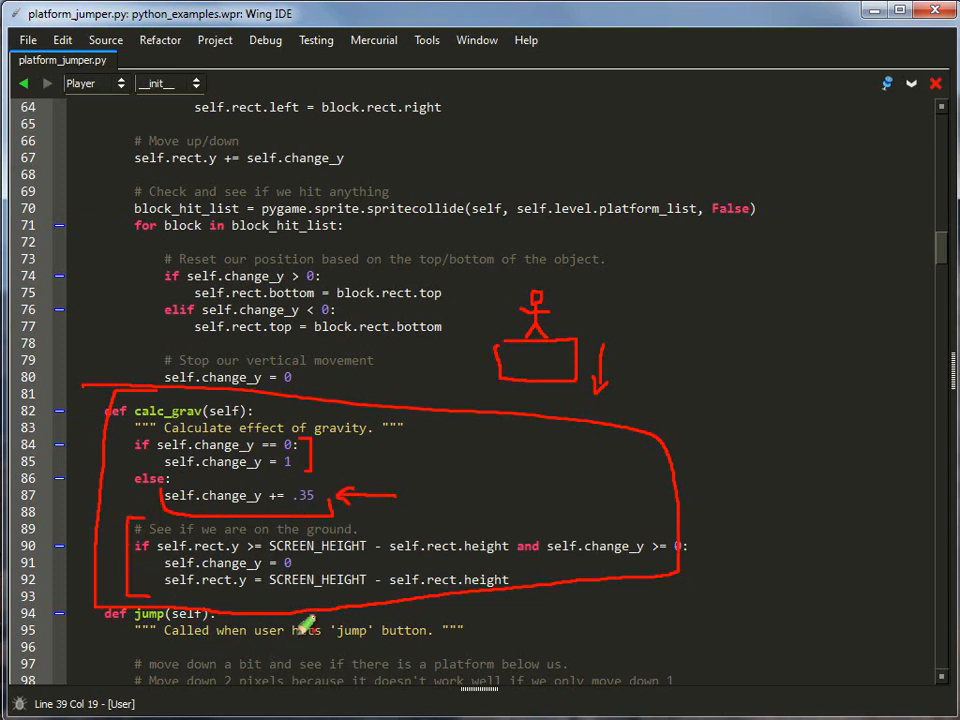
mouse_move(310, 562)
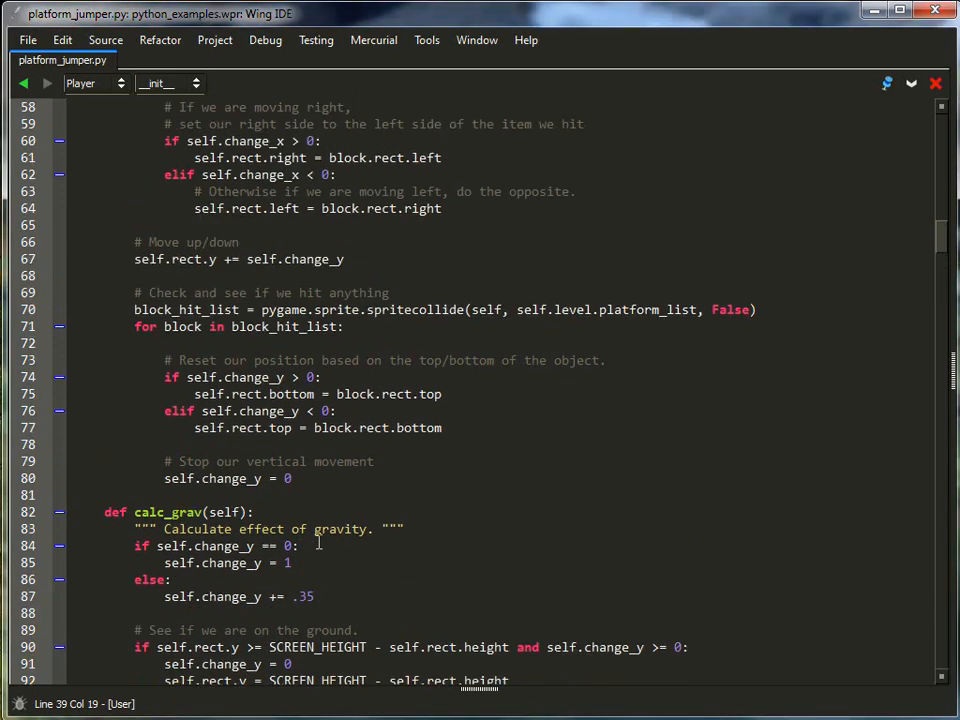
Bracket update's Move left/right and Move up/down blocks in red, then scroll down to jump
scroll("up", 3)
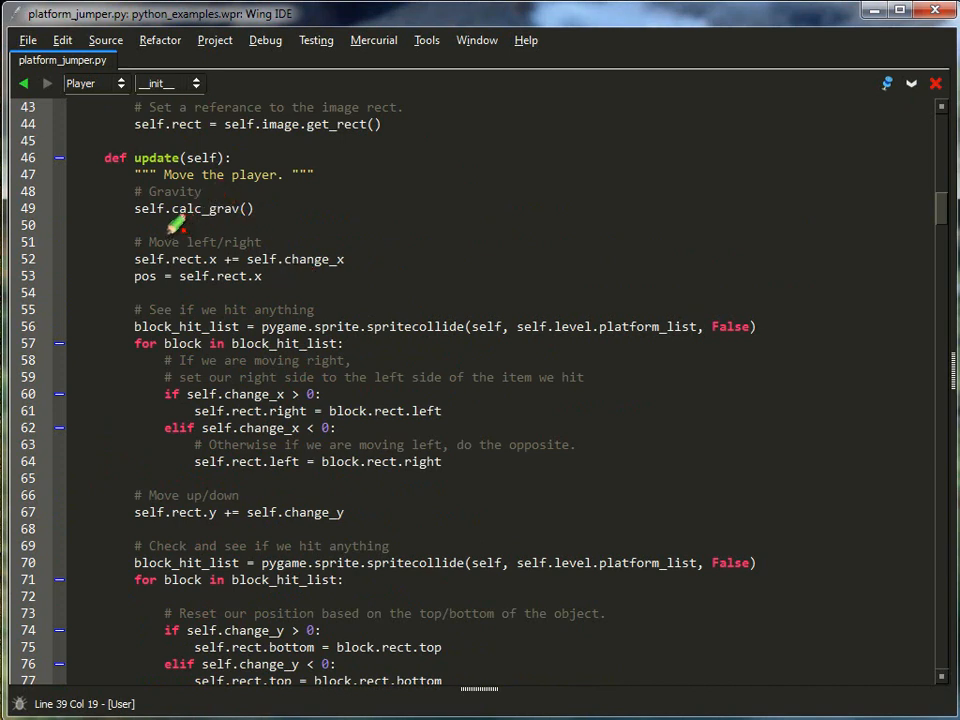
left_click_drag(178, 222, 130, 470)
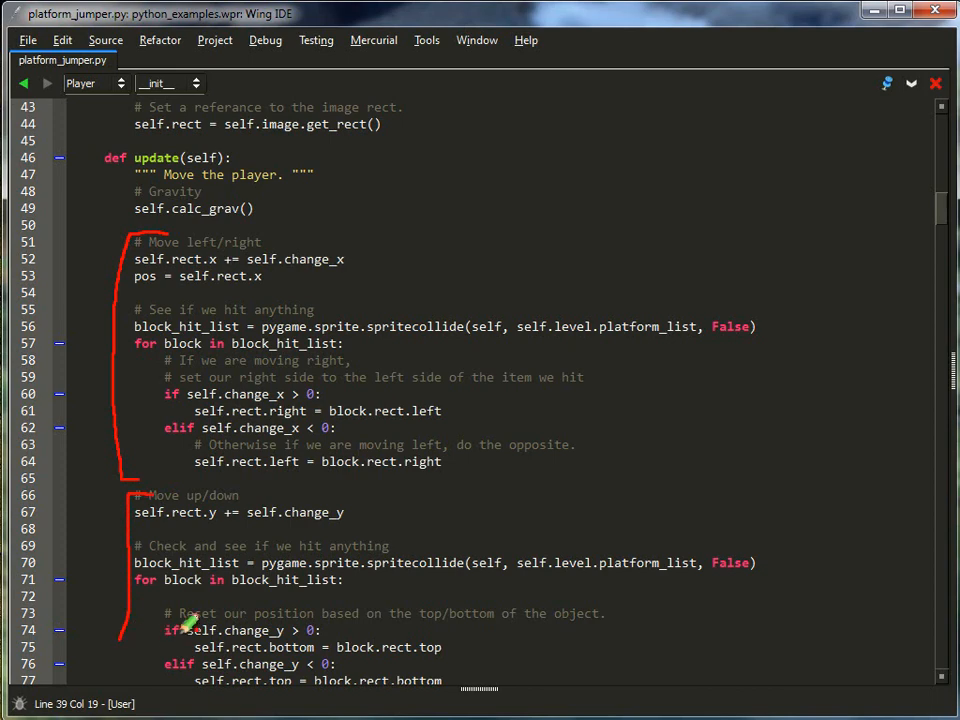
scroll("down", 3)
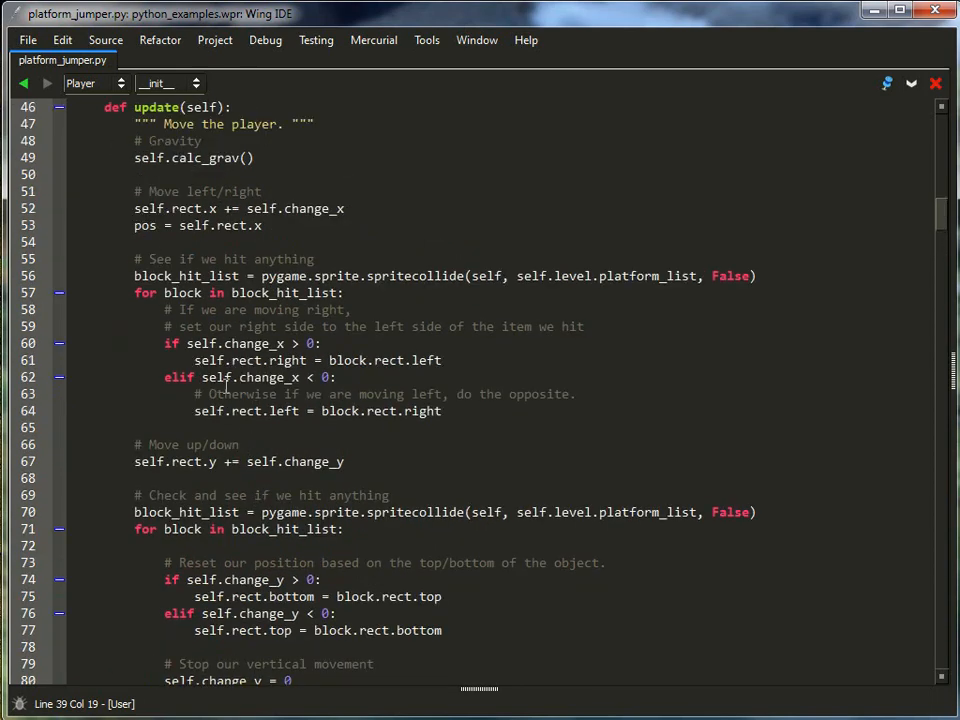
scroll("down", 3)
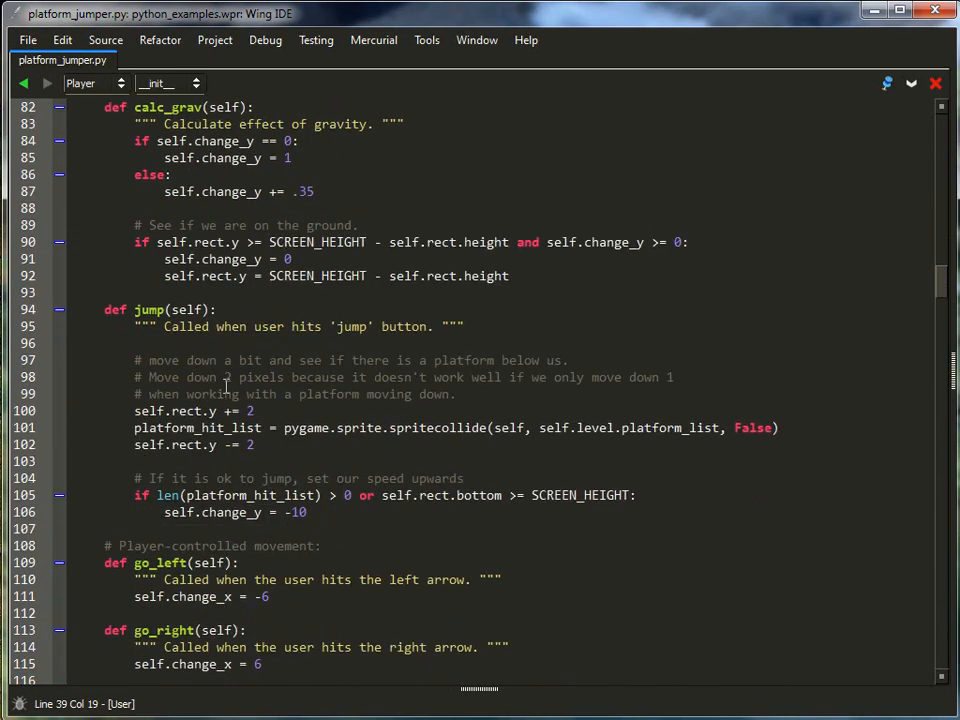
Underline the jump method's platform collision check in red and add a mark beside it
scroll("down", 3)
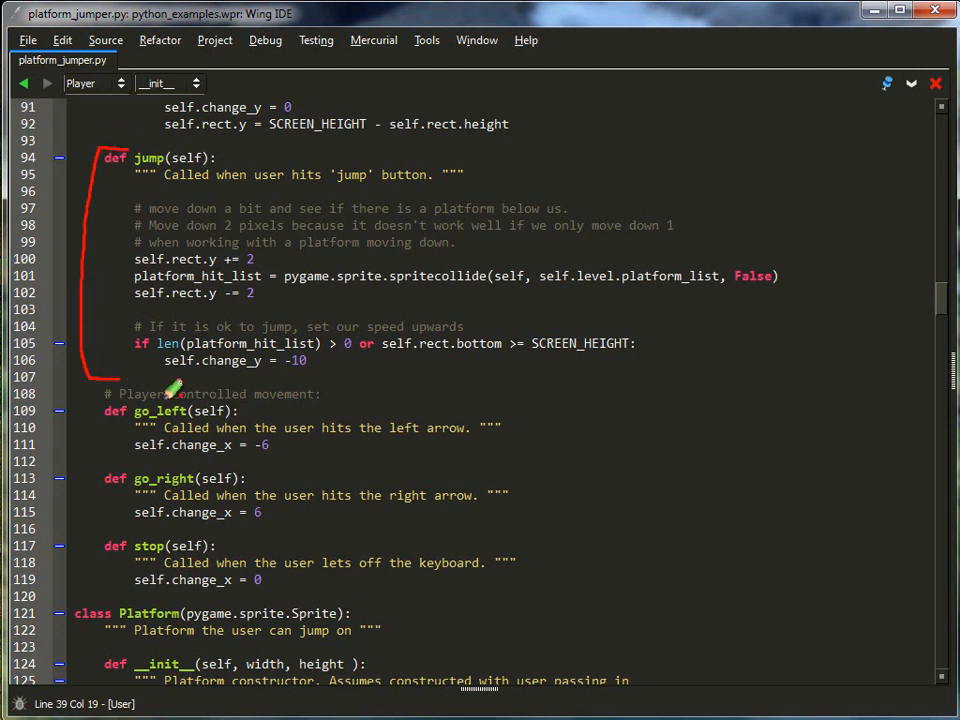
mouse_move(212, 260)
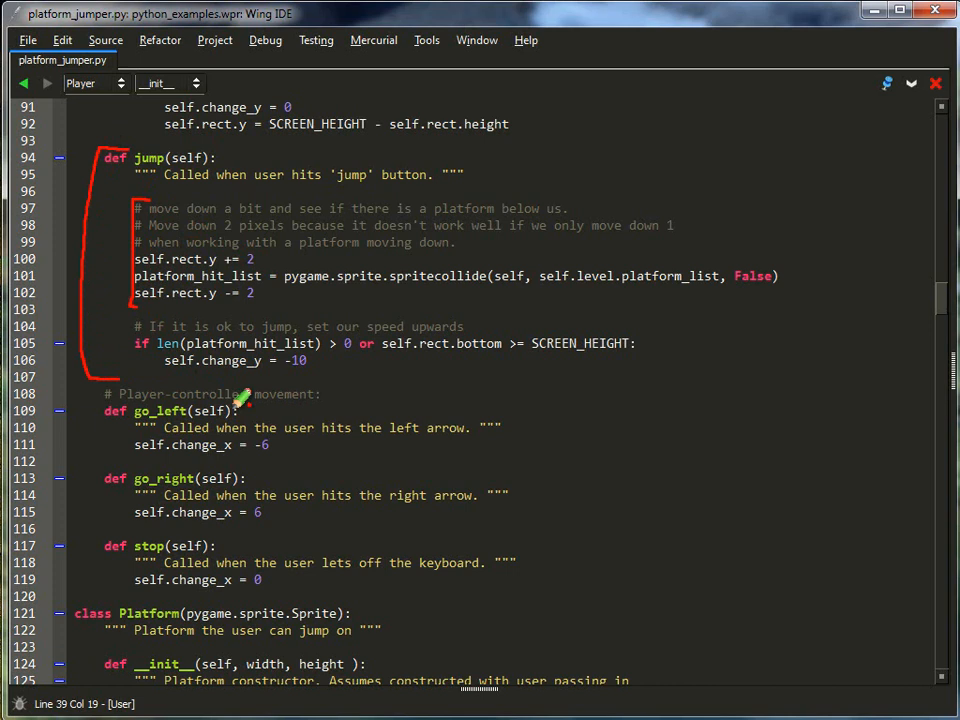
mouse_move(224, 206)
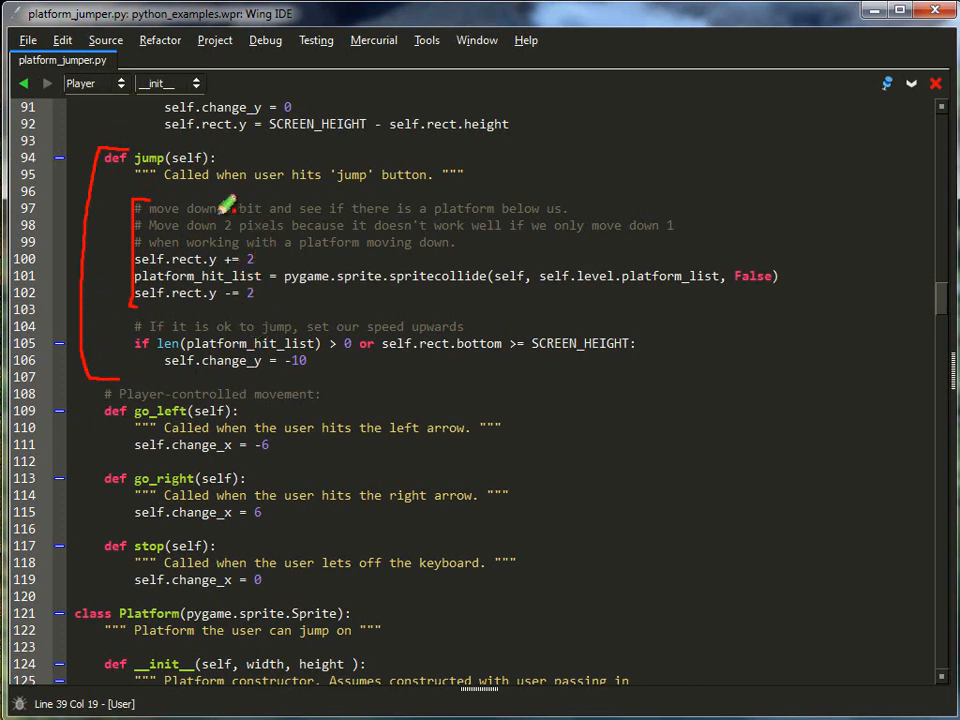
mouse_move(720, 148)
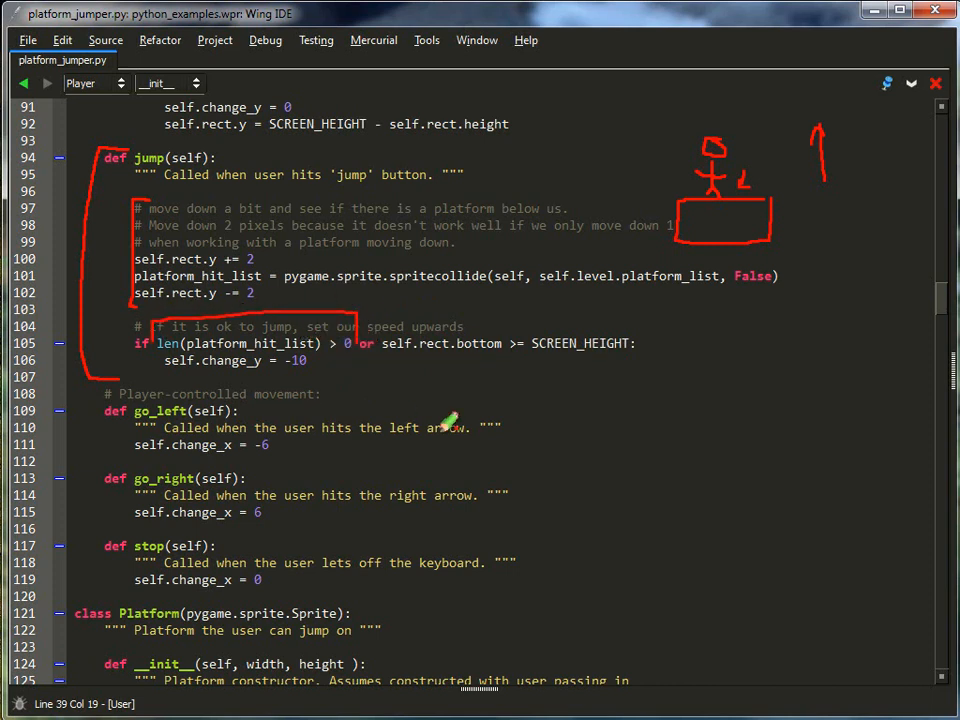
left_click_drag(376, 344, 656, 310)
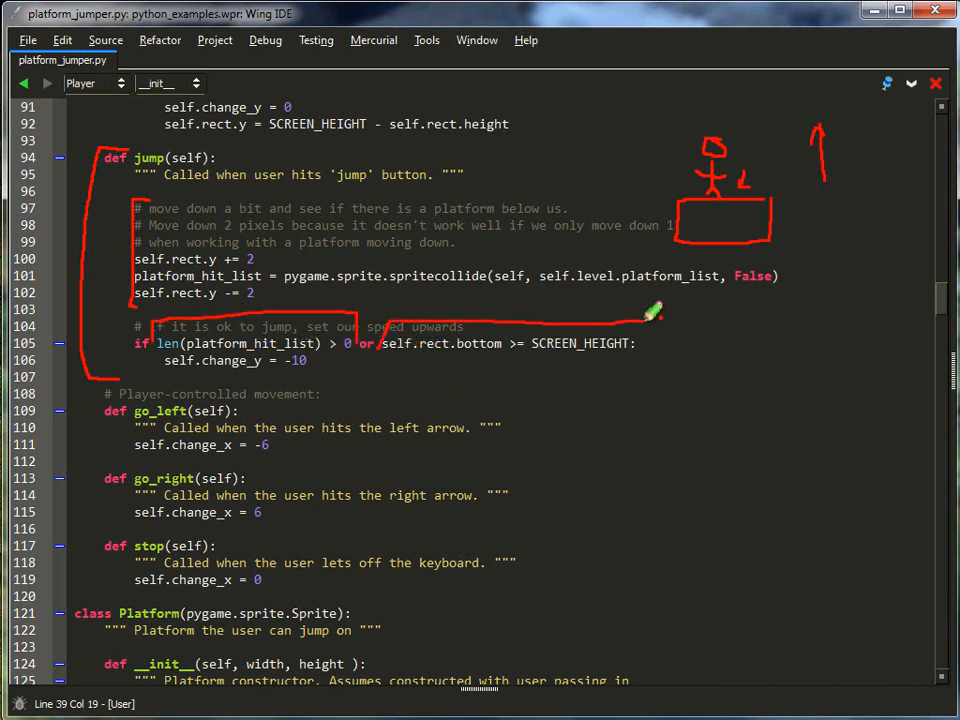
left_click_drag(656, 308, 330, 376)
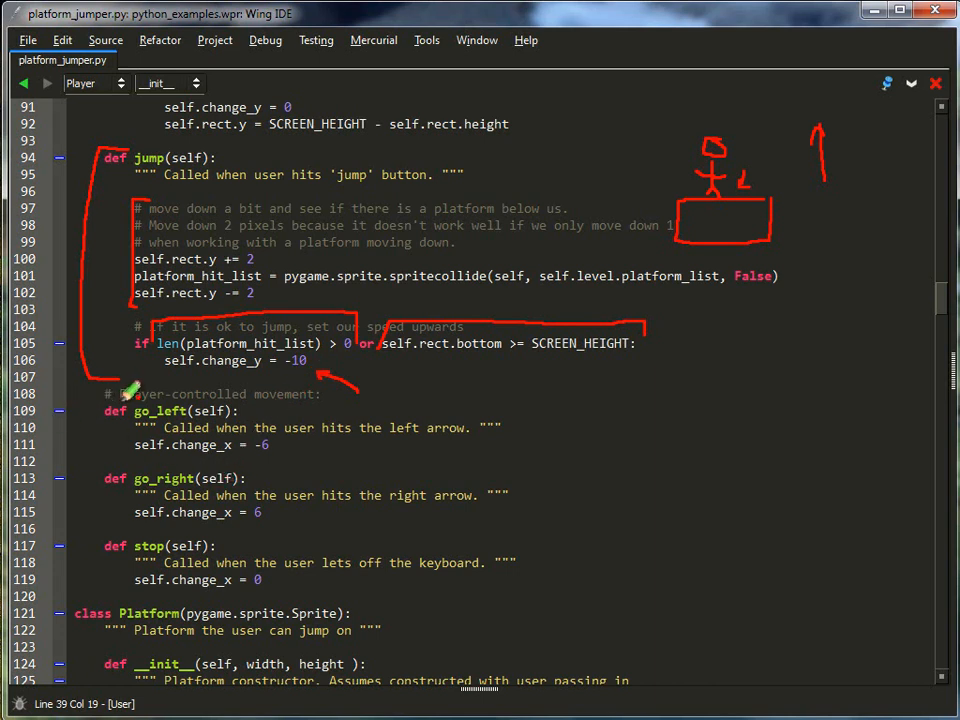
Bracket the go_left, go_right and stop movement methods in red
left_click_drag(136, 390, 84, 596)
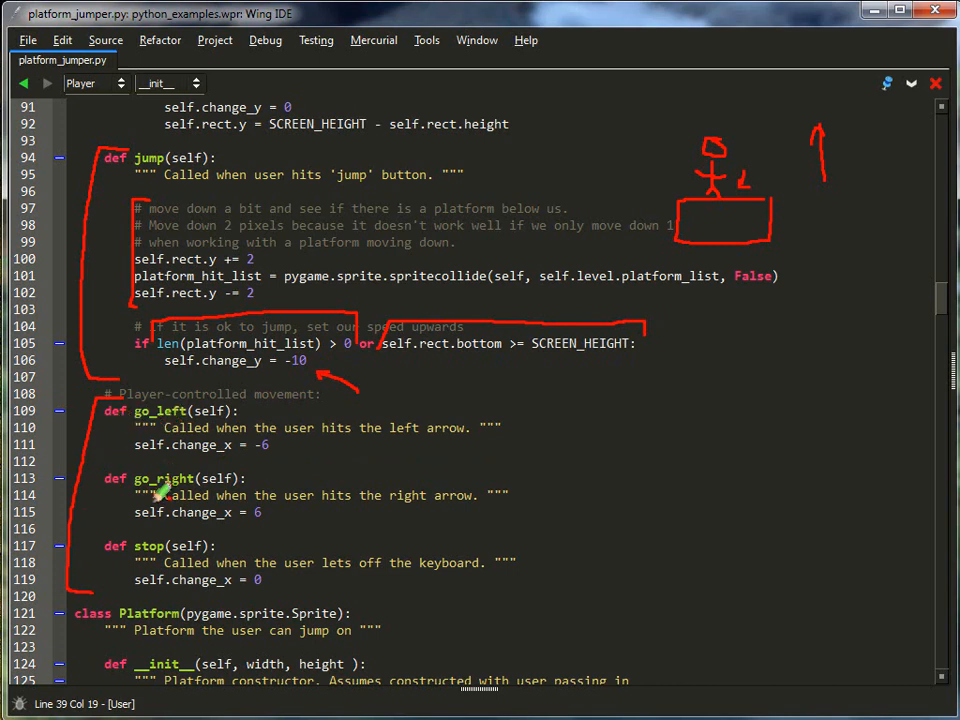
mouse_move(210, 578)
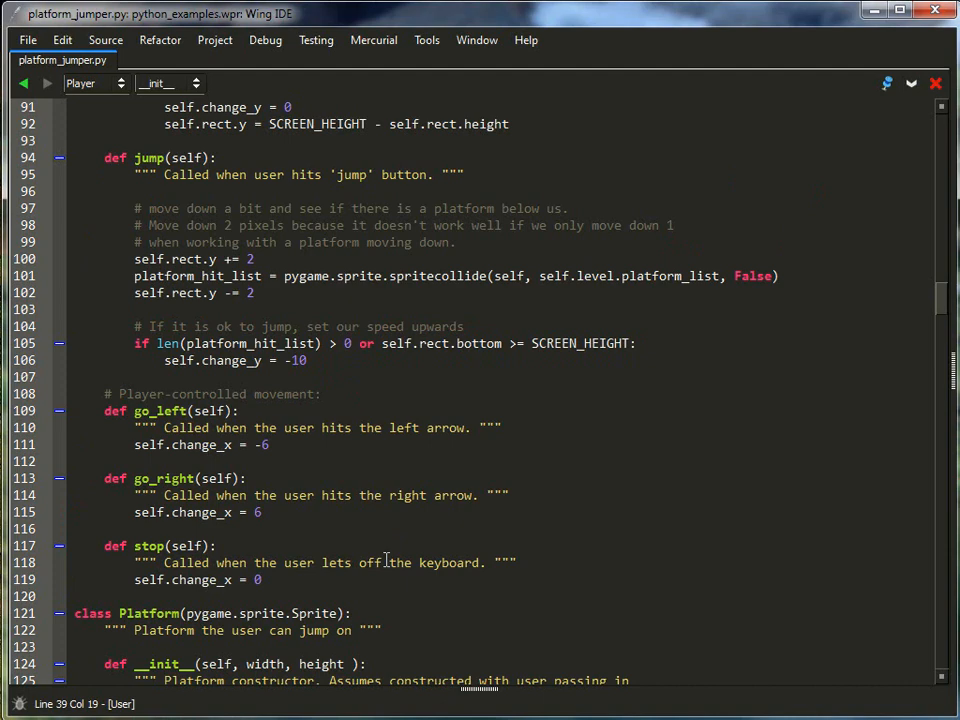
Scroll down through the Level class's sprite lists, constructor, update and draw methods
scroll("down", 3)
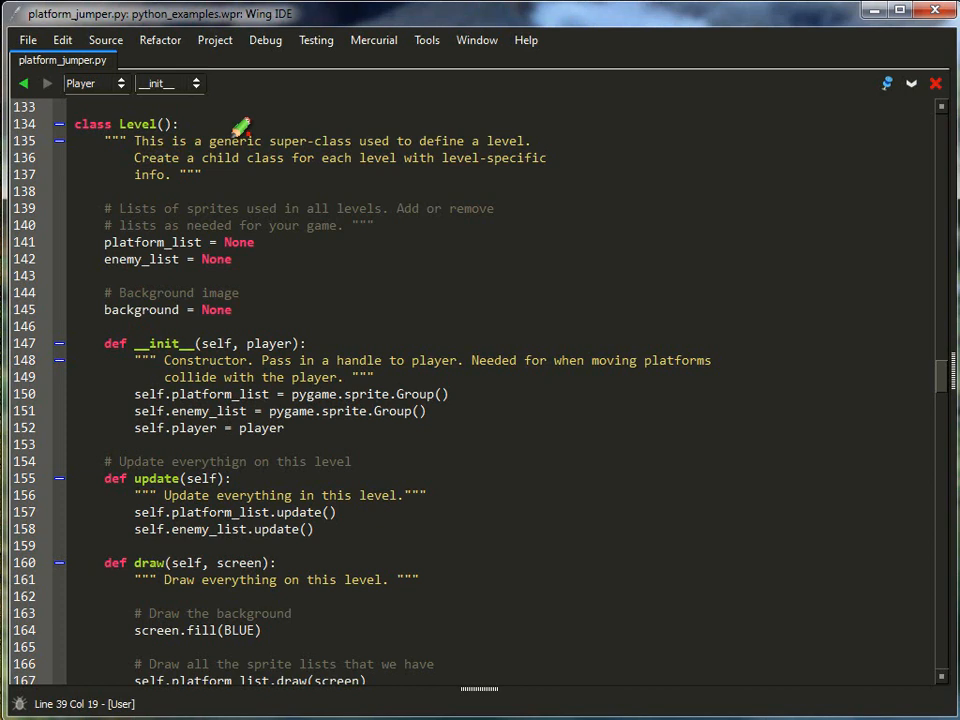
mouse_move(116, 132)
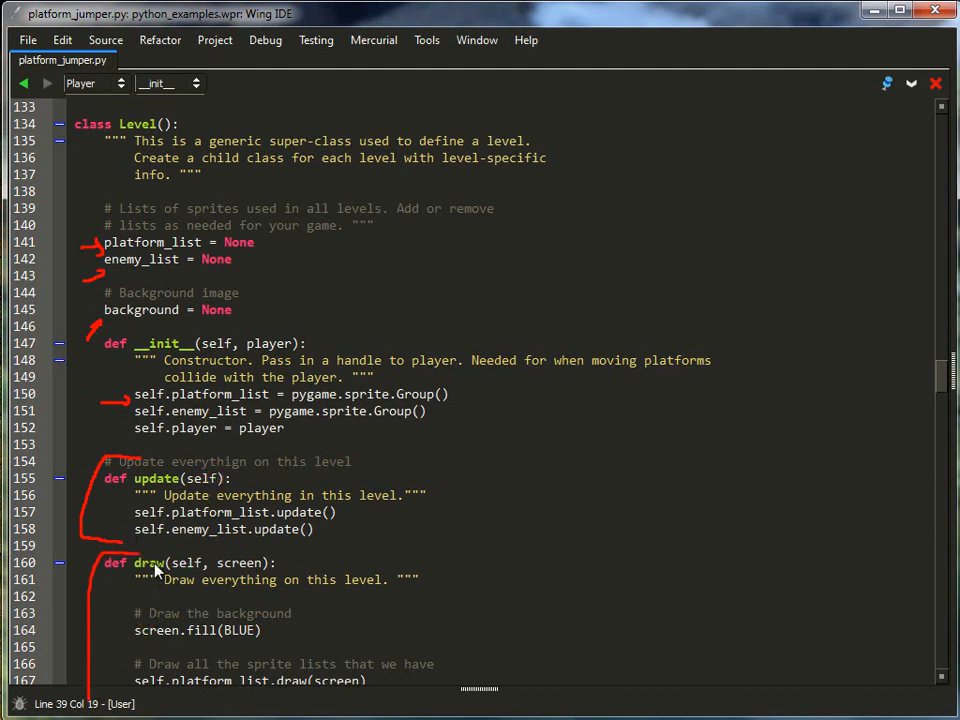
scroll("down", 3)
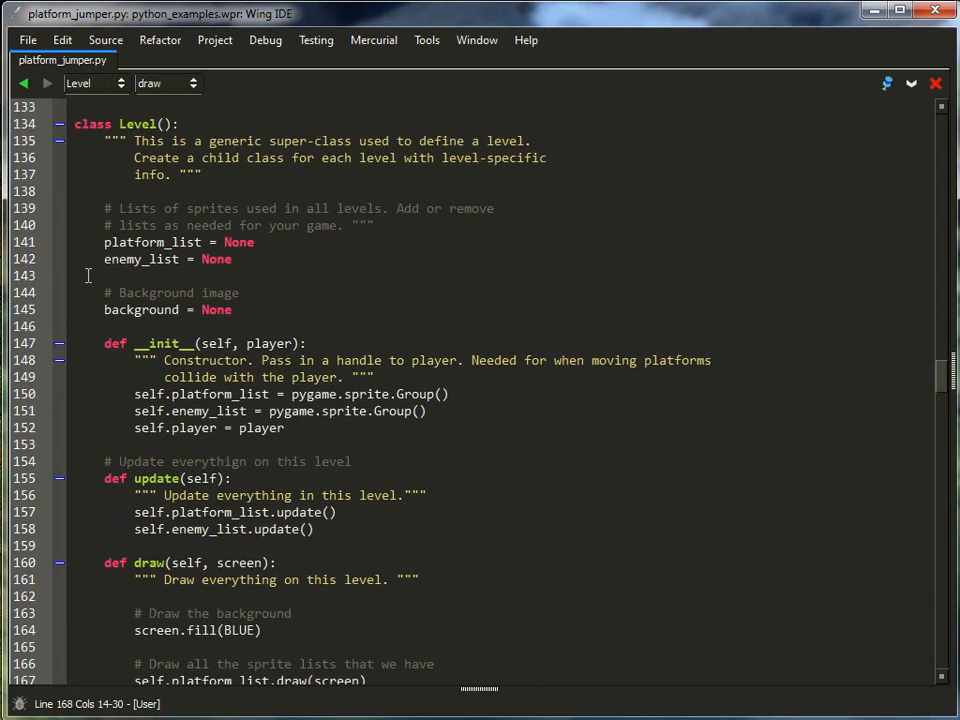
Scroll down to the Level_01 subclass that builds platforms from the level array
scroll("down", 3)
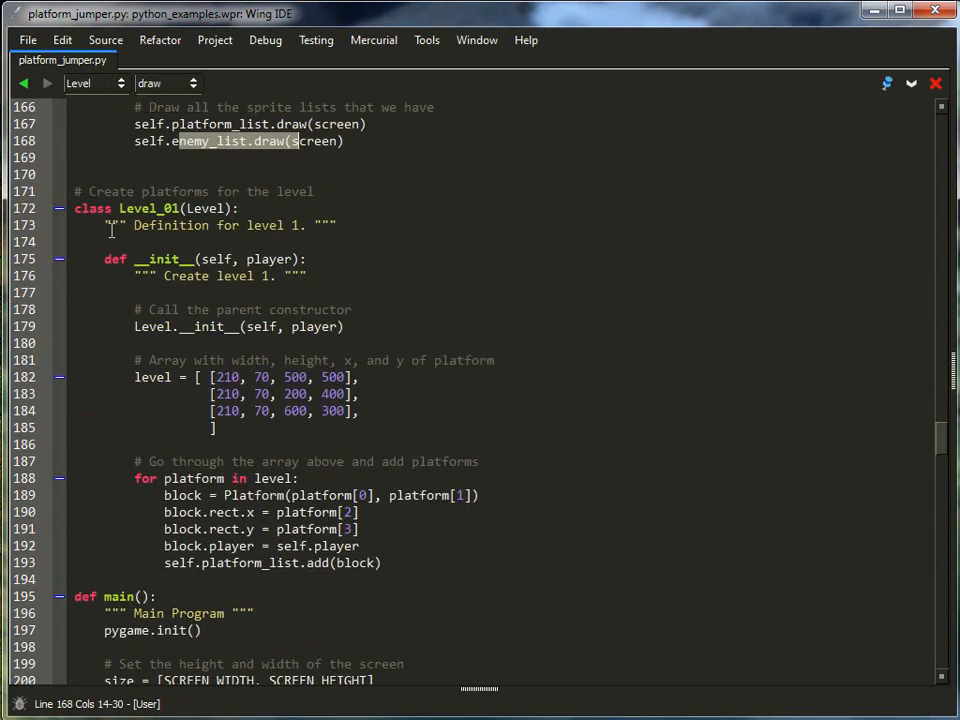
mouse_move(110, 190)
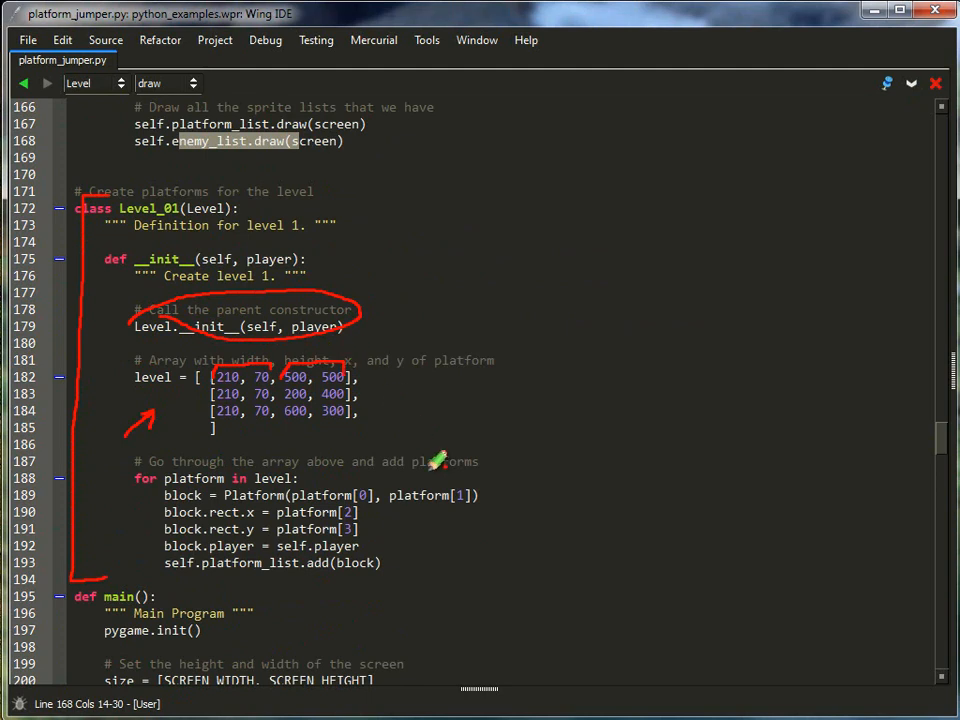
mouse_move(344, 448)
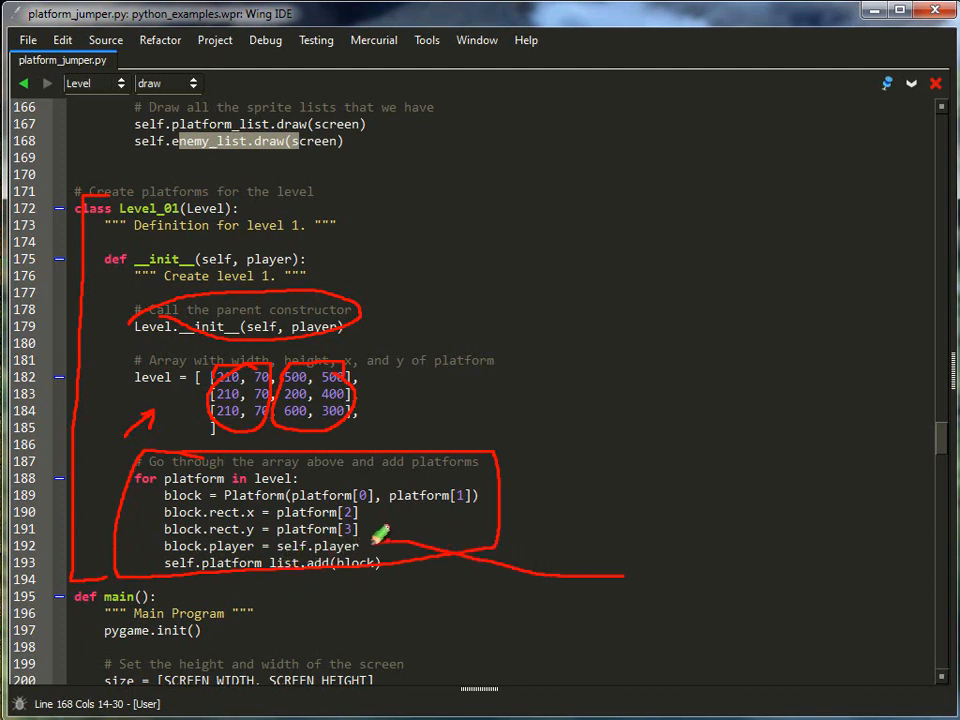
mouse_move(390, 550)
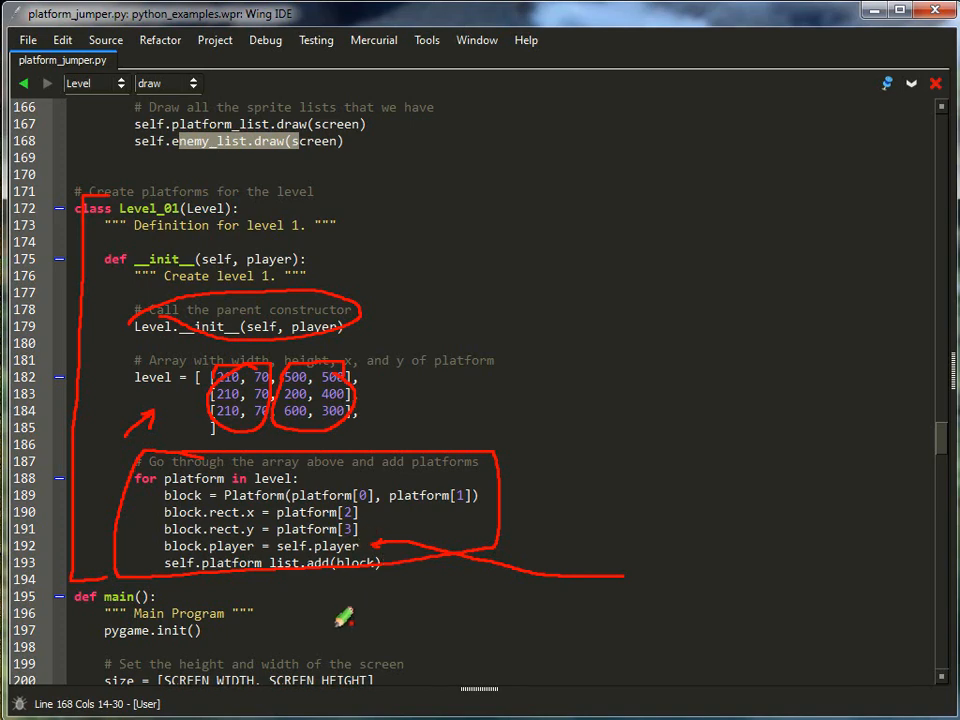
mouse_move(352, 612)
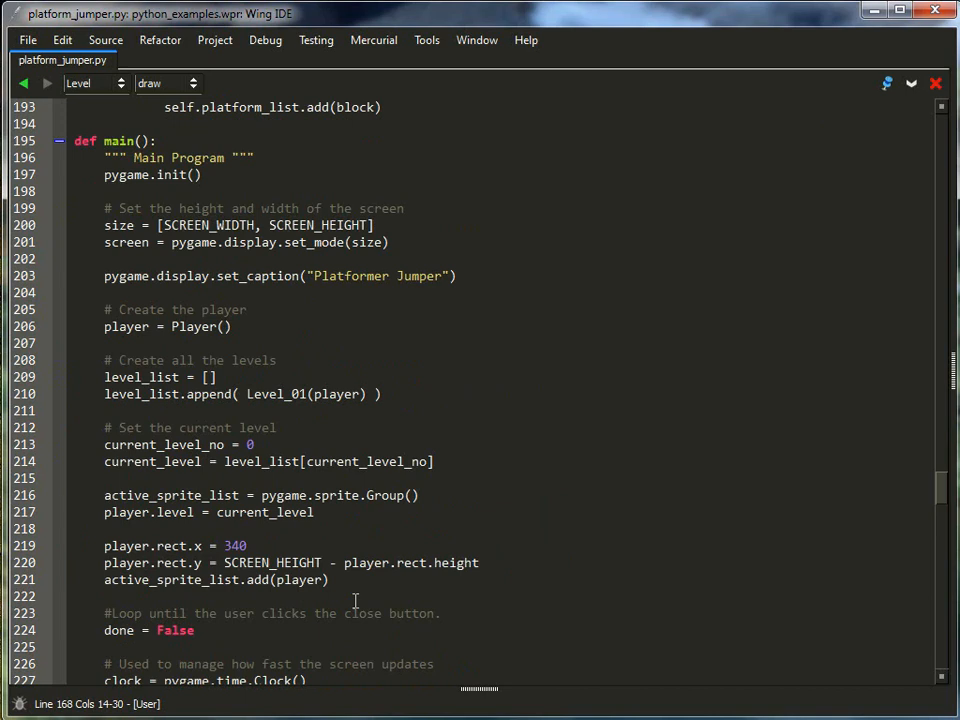
mouse_move(152, 256)
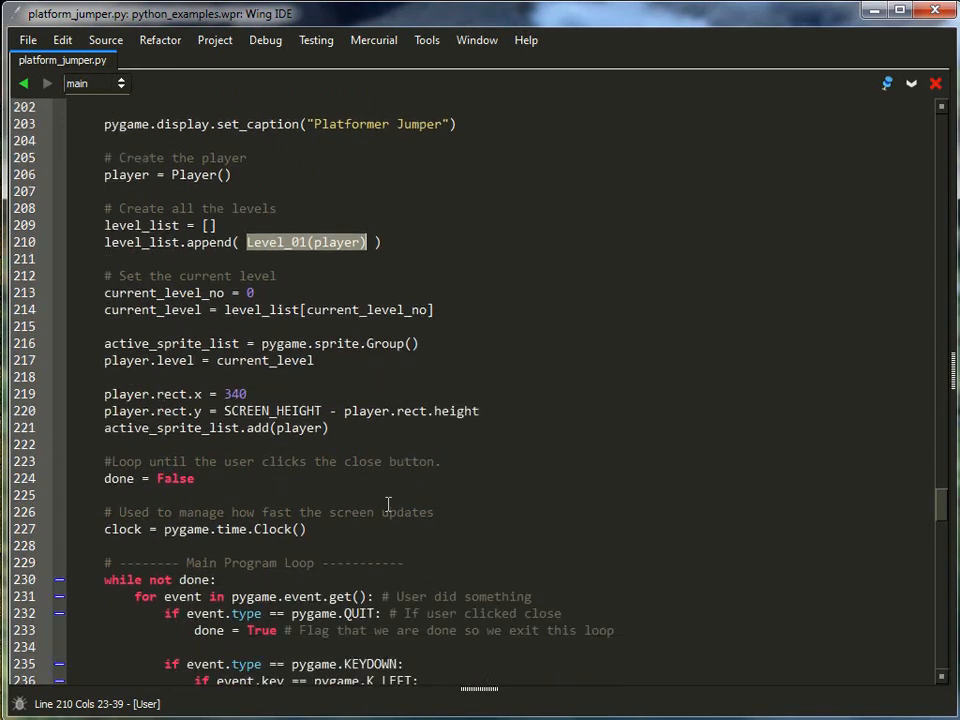
Scroll through main's game loop with key handling, updates and drawing, then back up the file
scroll("down", 3)
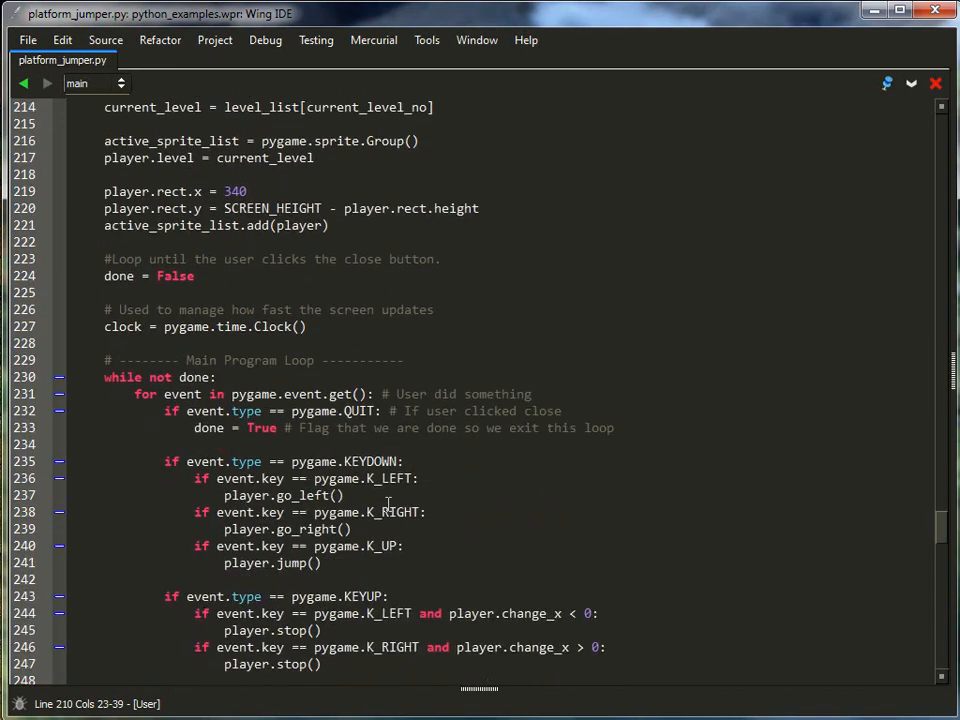
scroll("down", 3)
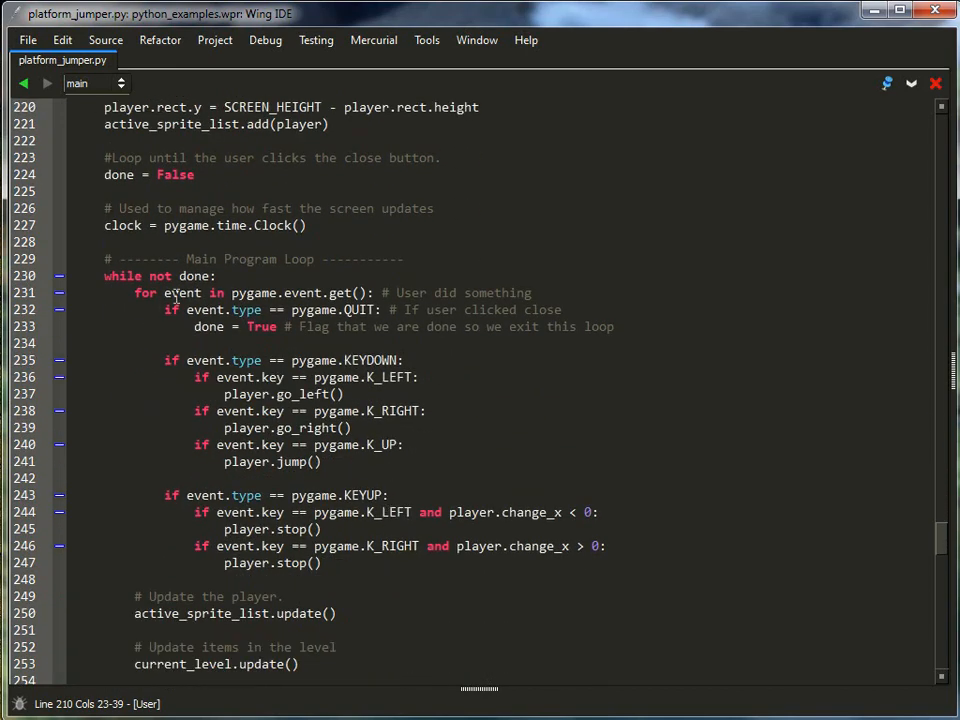
scroll("down", 3)
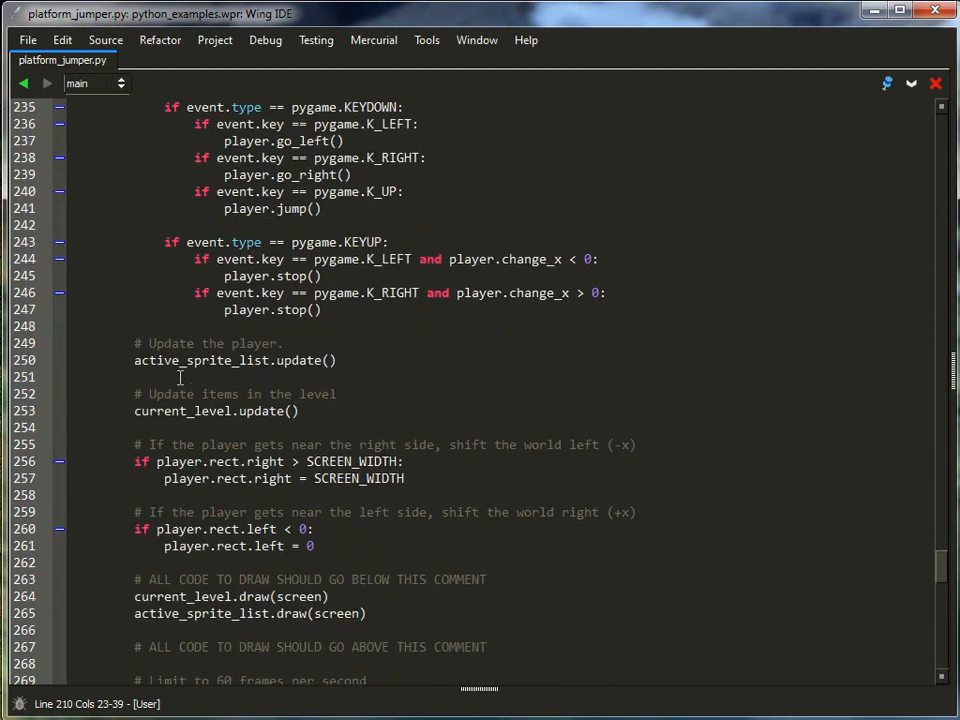
mouse_move(318, 280)
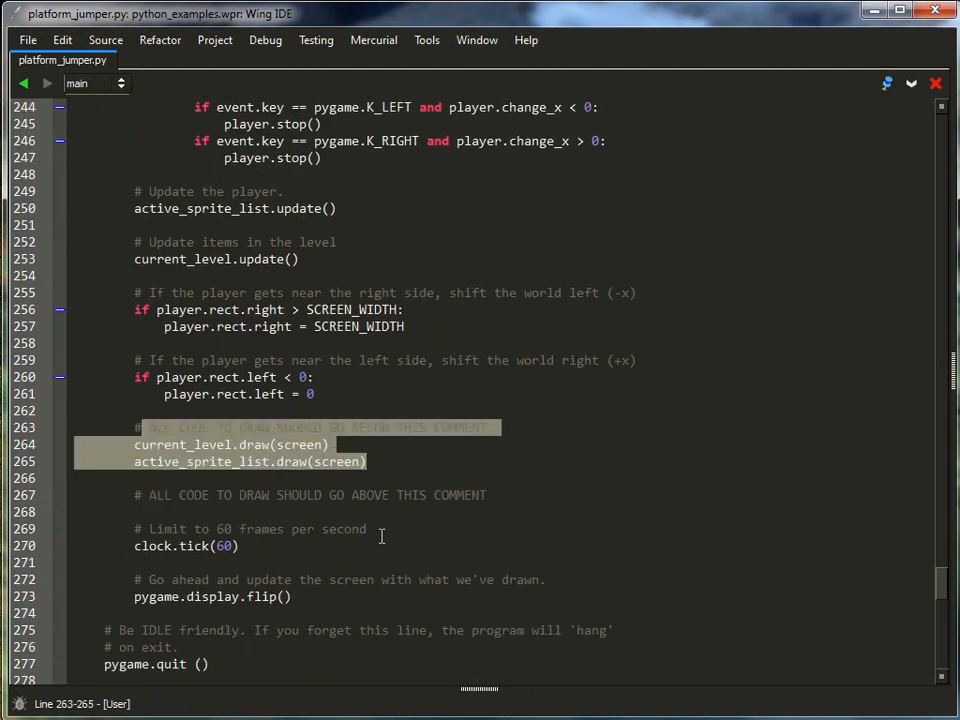
scroll("down", 3)
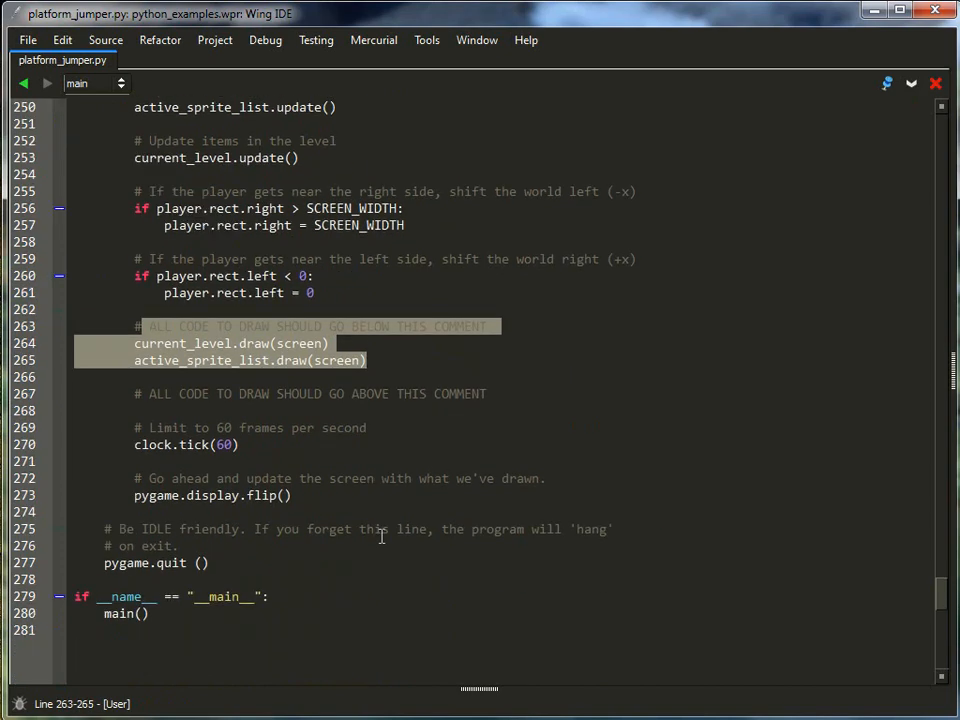
mouse_move(386, 446)
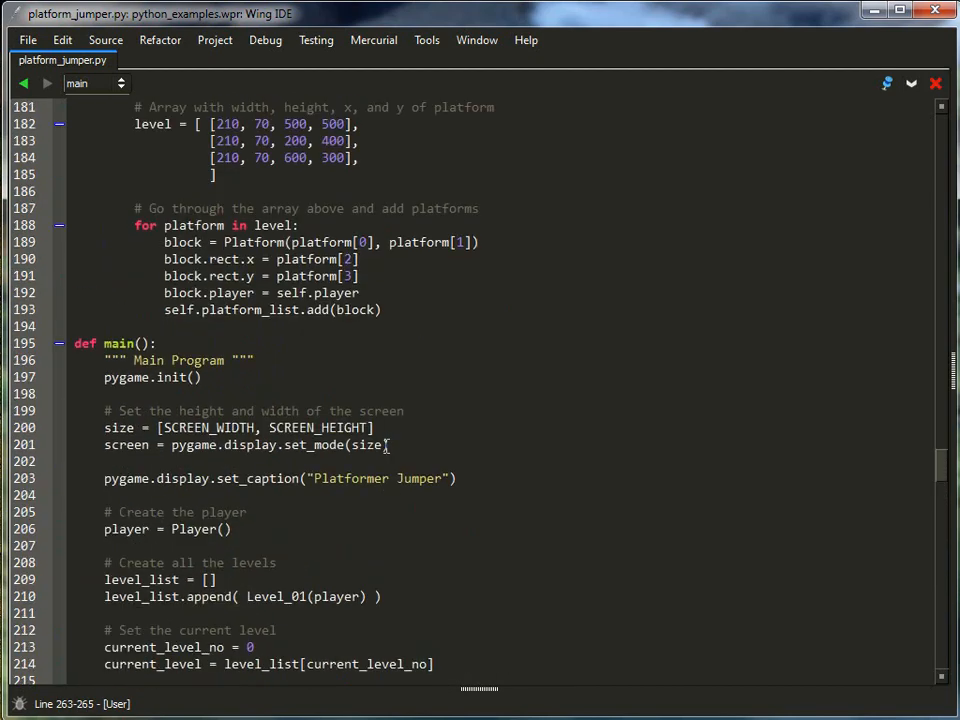
scroll("up", 3)
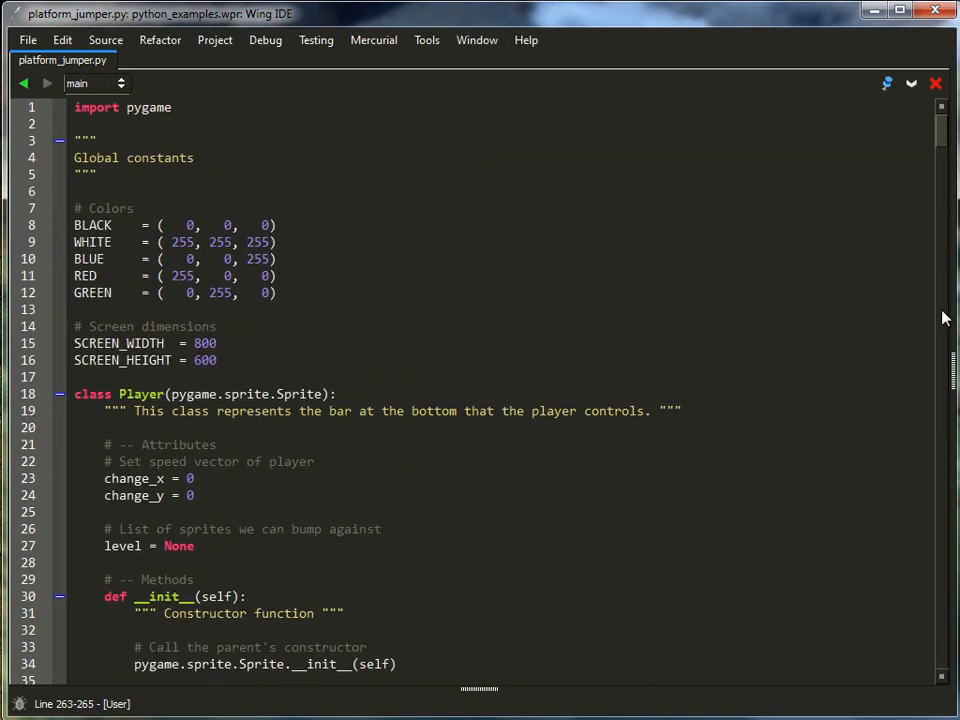
mouse_move(944, 316)
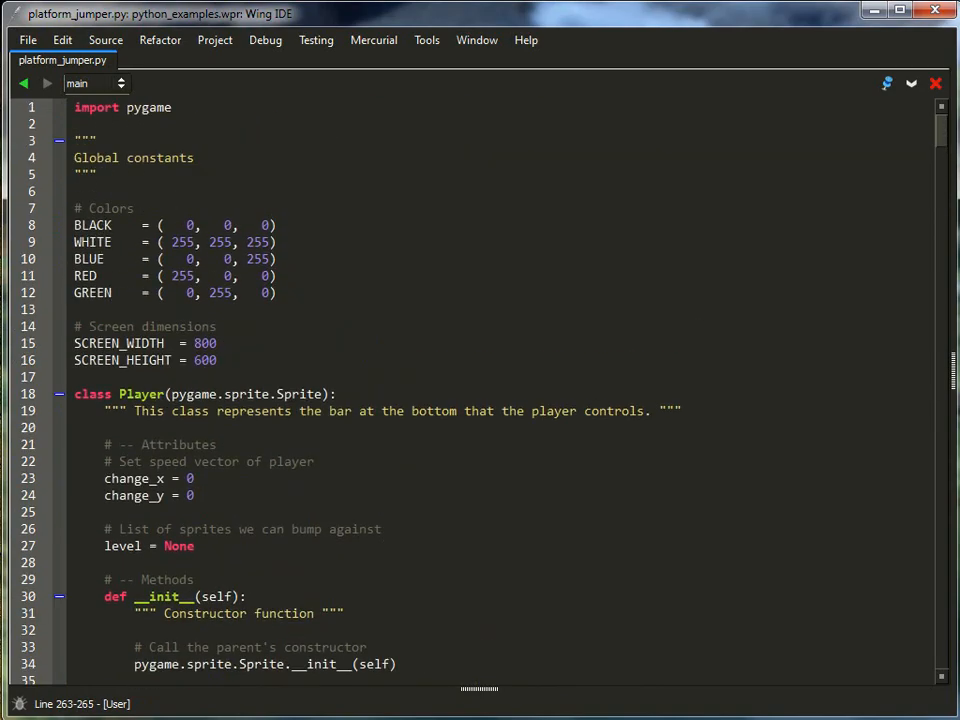